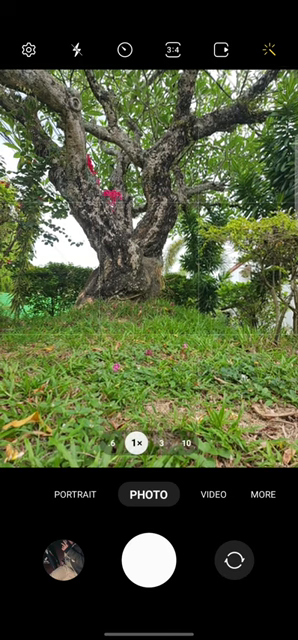
Launch the Expert RAW camera from the shortcut, keeping the wide lens active
{"action": "left_click", "coordinate": [262, 492]}
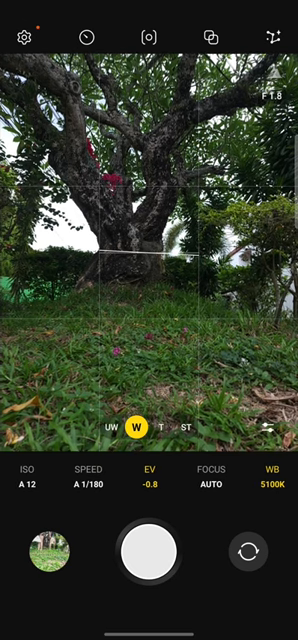
Set multiple exposures to Manual shutter with the Bright overlay and 2 exposures
{"action": "left_click", "coordinate": [210, 32]}
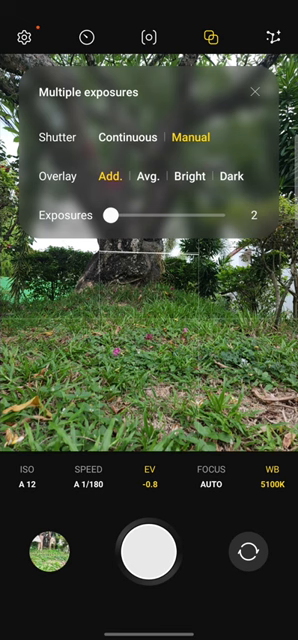
{"action": "left_click", "coordinate": [196, 176]}
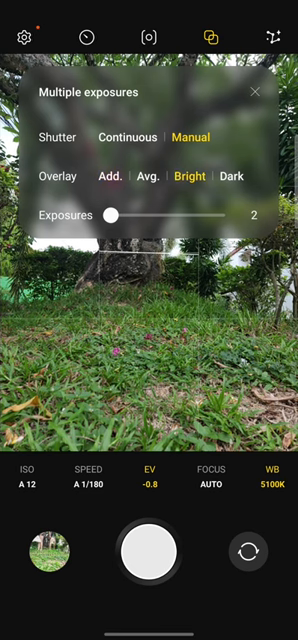